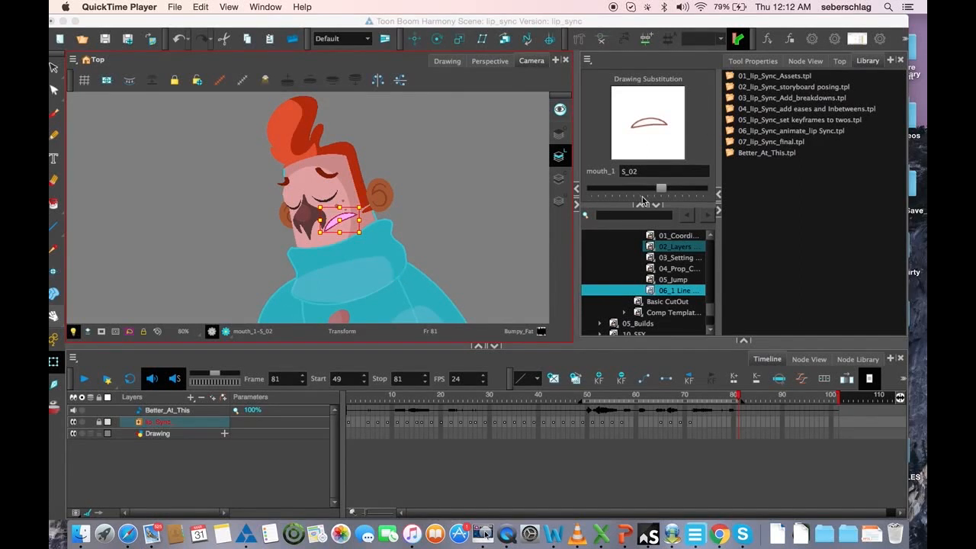
Scrub through the mouth_1 frames to preview the happy mouth drawings on the character.
{"action": "left_click_drag", "start_coordinate": [662, 189], "coordinate": [625, 190]}
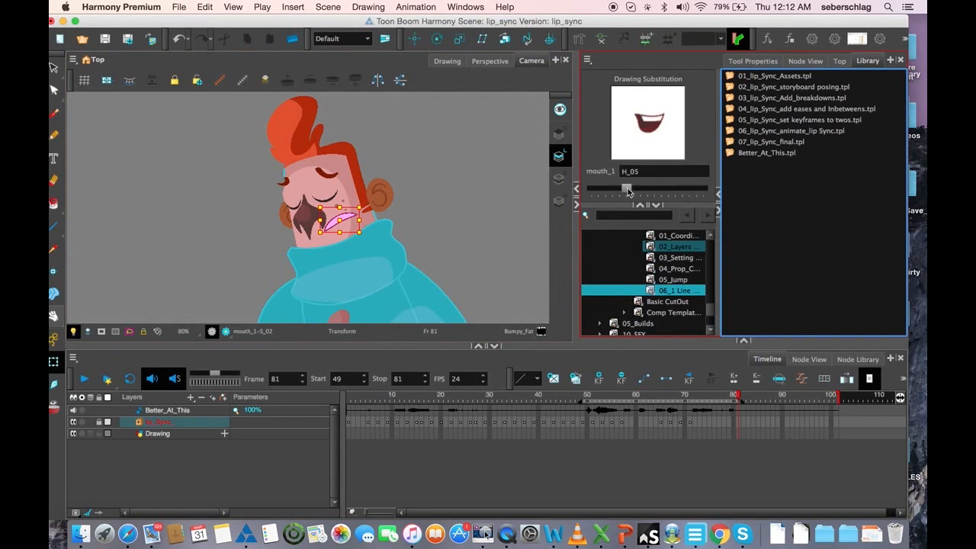
{"action": "left_click_drag", "start_coordinate": [626, 189], "coordinate": [640, 189]}
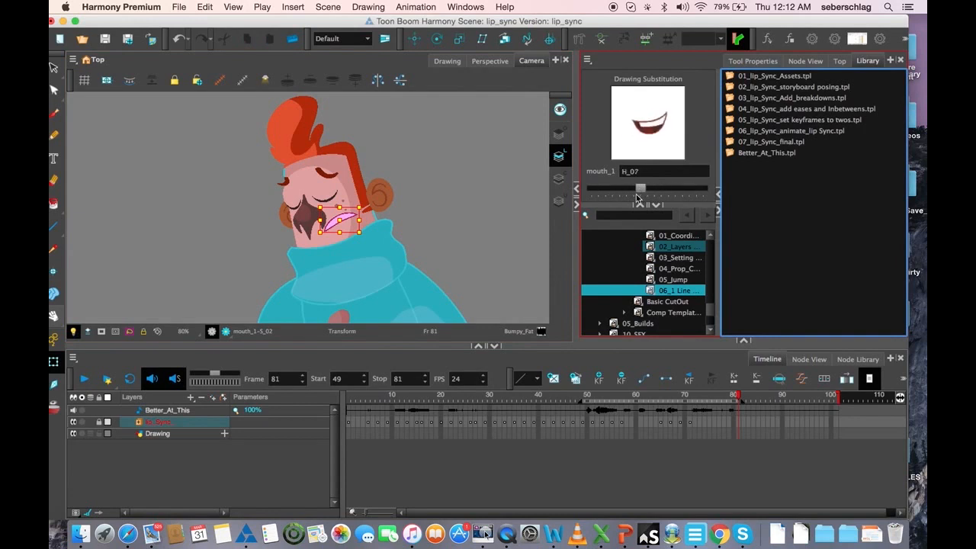
{"action": "left_click_drag", "start_coordinate": [639, 189], "coordinate": [607, 189]}
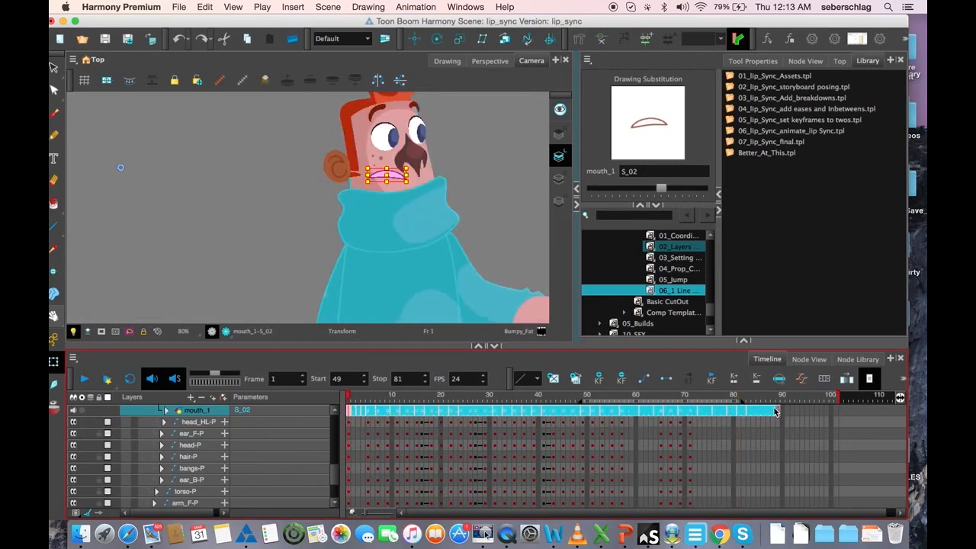
Collapse mouth_1 and expand the lip_sync group so the Better_At_This sound layer shows at top.
{"action": "left_click", "coordinate": [353, 410]}
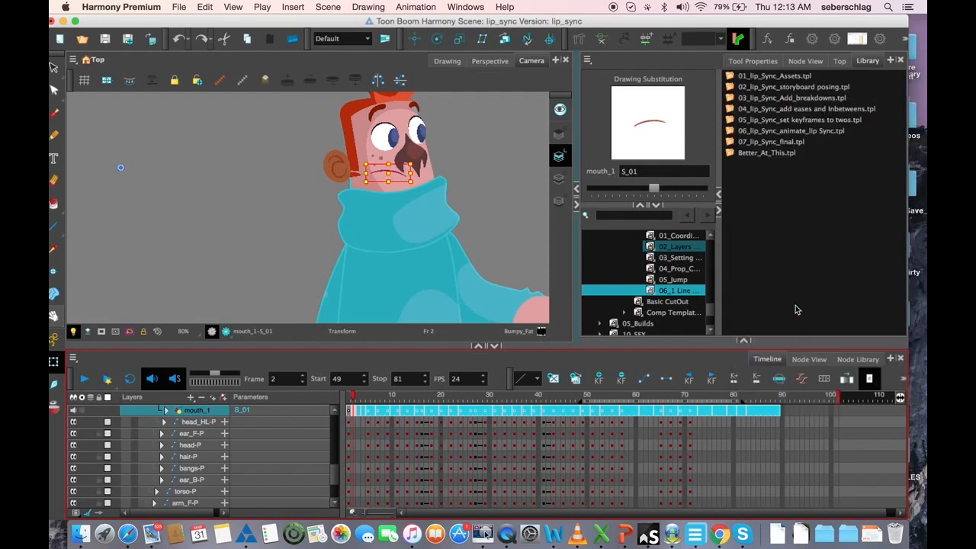
{"action": "left_click", "coordinate": [781, 395]}
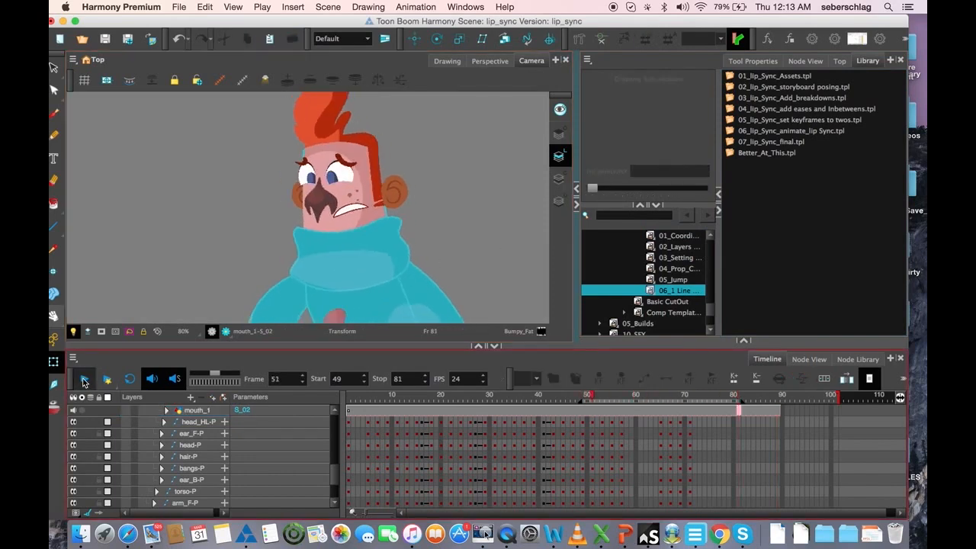
{"action": "left_click", "coordinate": [84, 379]}
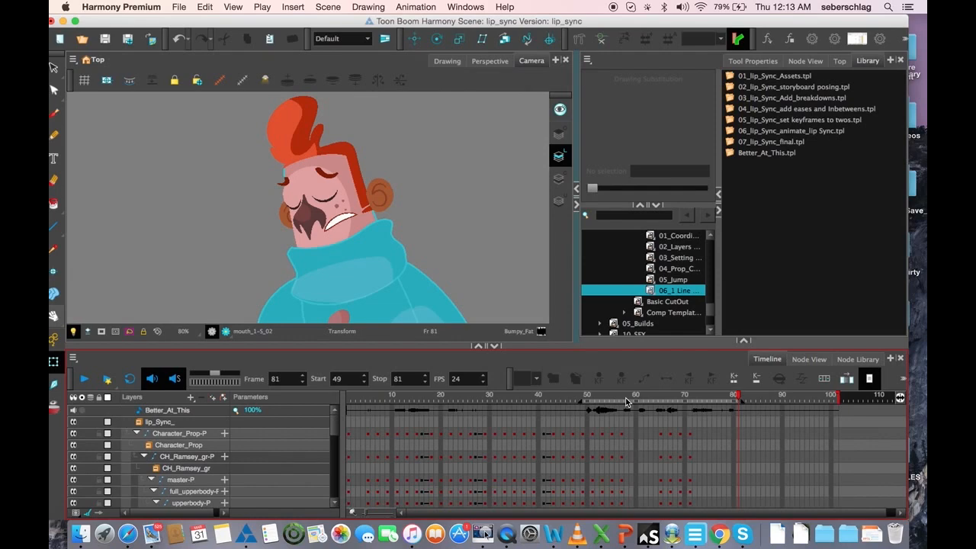
{"action": "mouse_move", "coordinate": [418, 415]}
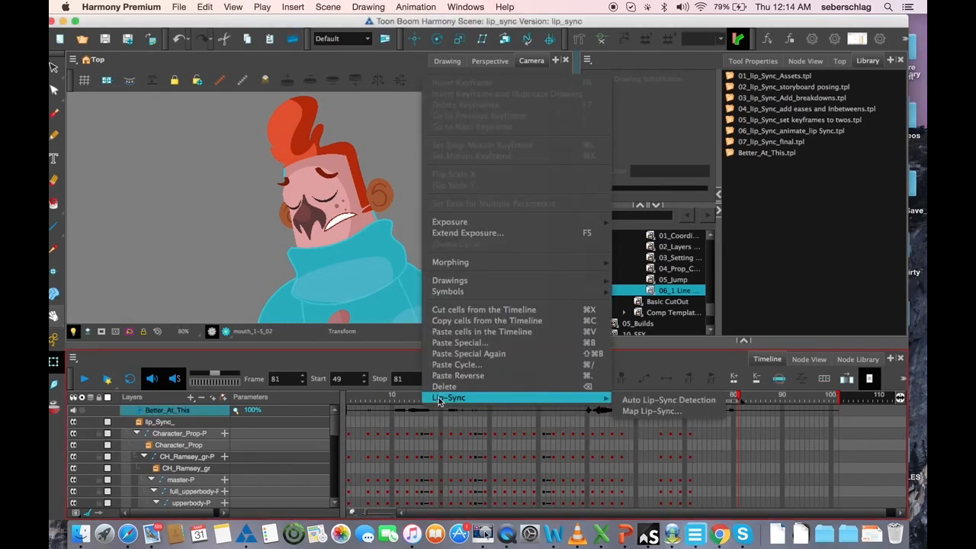
Start Map Lip-Sync on the Better_At_This sound with mouth_1 as destination layer.
{"action": "left_click", "coordinate": [658, 412]}
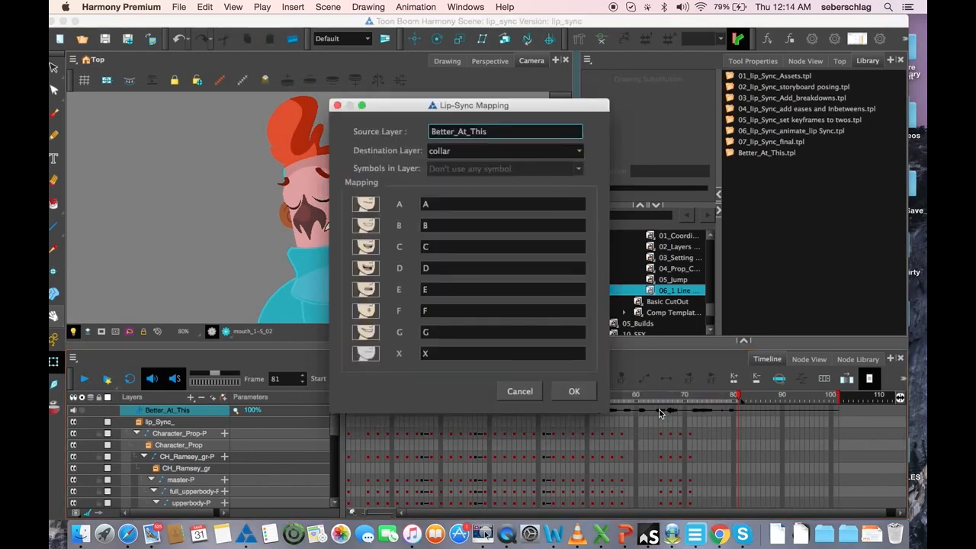
{"action": "left_click_drag", "start_coordinate": [473, 103], "coordinate": [694, 72]}
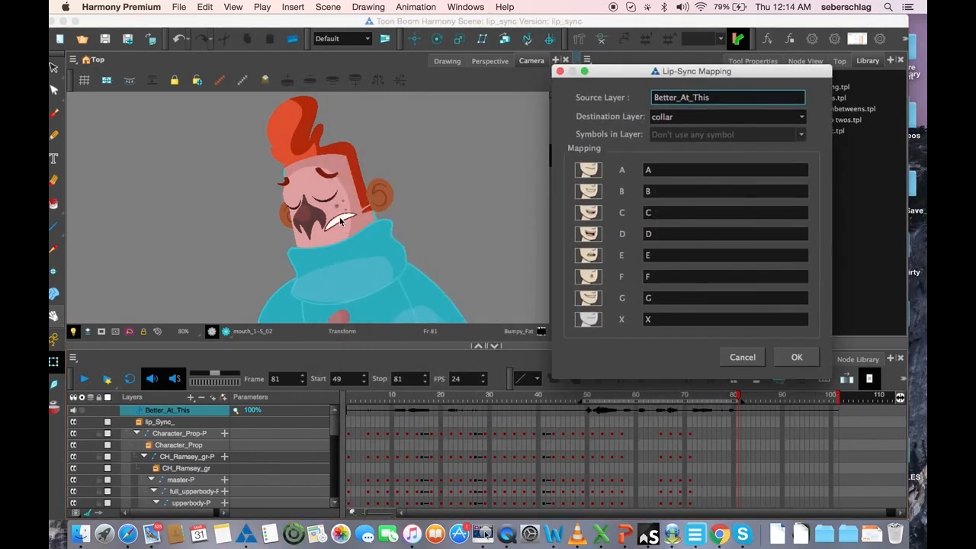
{"action": "left_click", "coordinate": [802, 116]}
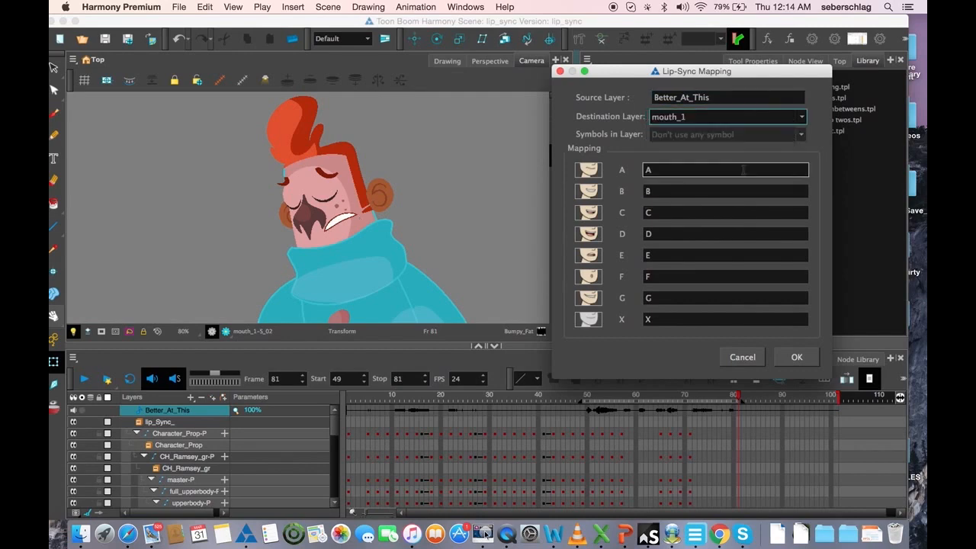
{"action": "left_click_drag", "start_coordinate": [693, 72], "coordinate": [441, 62]}
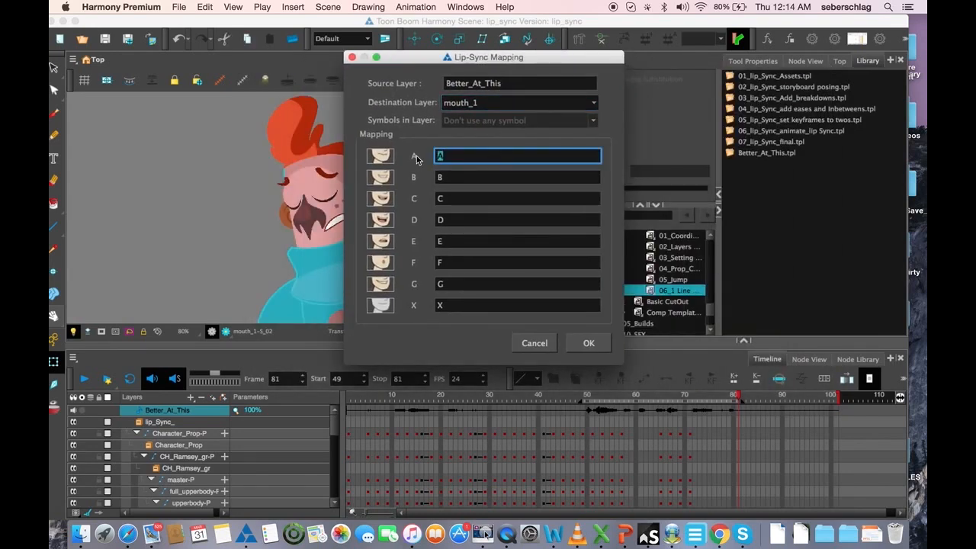
Map mouth shapes A–E to sad drawings S_01 through S_05.
{"action": "type", "text": "S_01"}
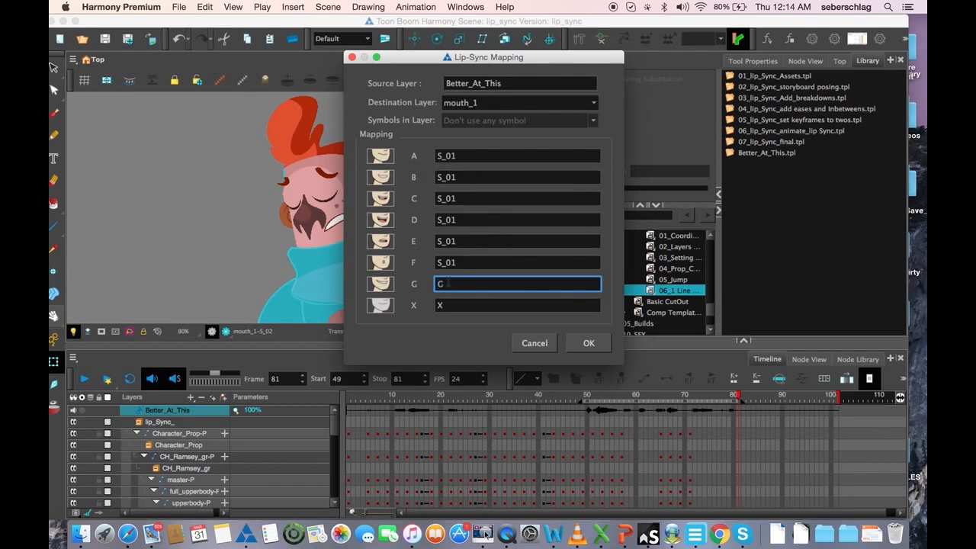
{"action": "left_click", "coordinate": [518, 305]}
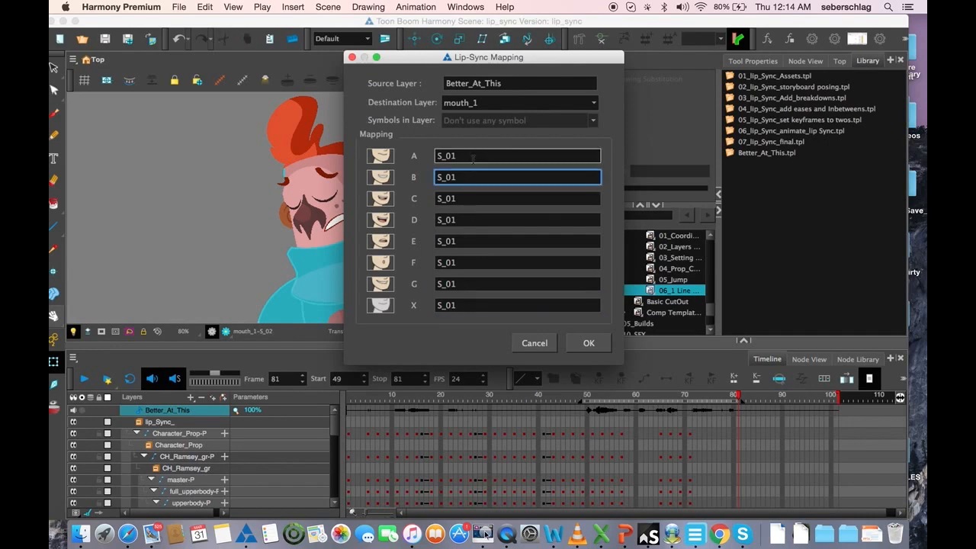
{"action": "type", "text": "S_02"}
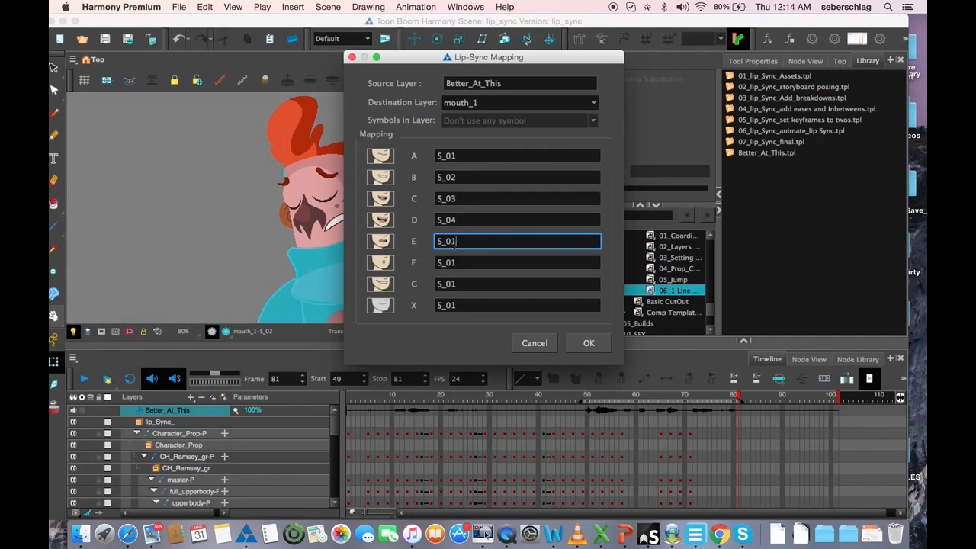
{"action": "type", "text": "S_05"}
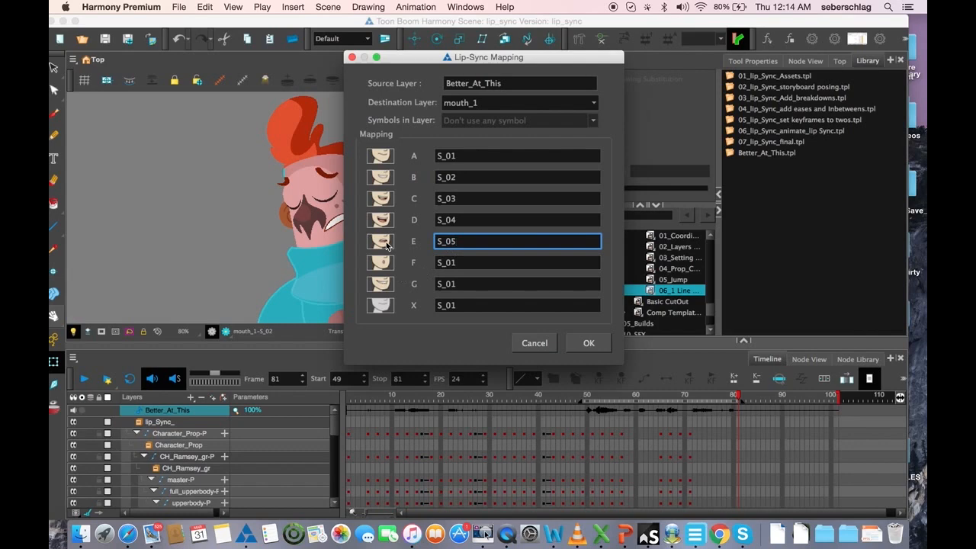
{"action": "mouse_move", "coordinate": [668, 131]}
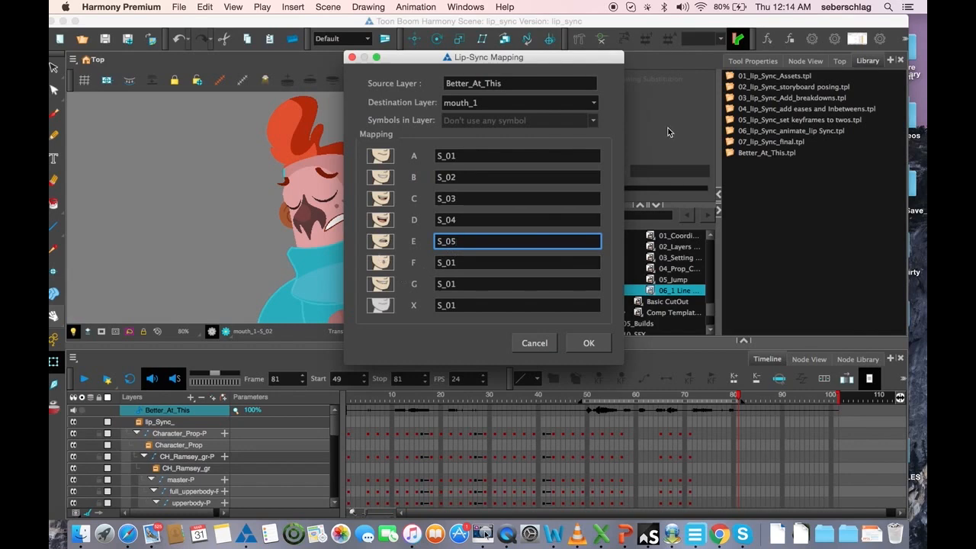
Map mouth shape F to S_06 and G to S_08.
{"action": "left_click", "coordinate": [518, 263]}
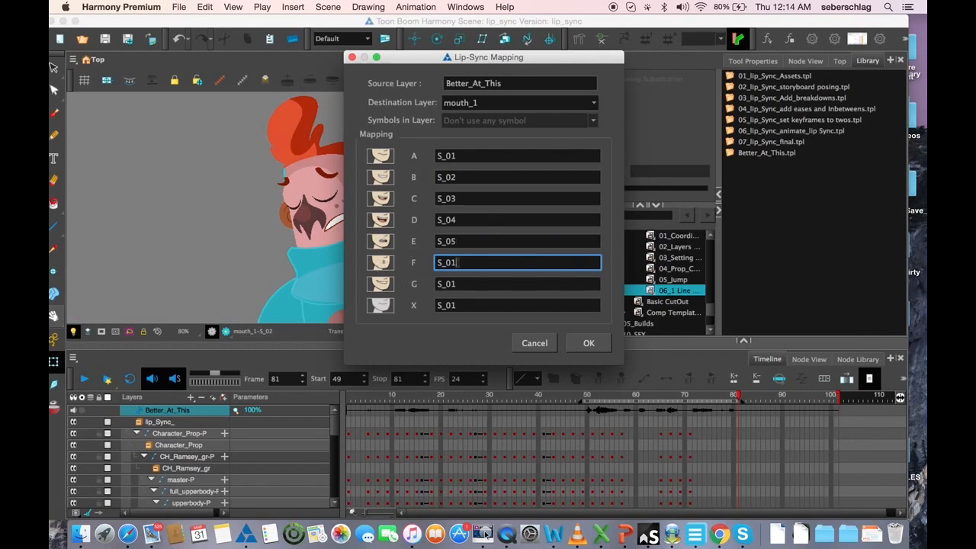
{"action": "type", "text": "S_06"}
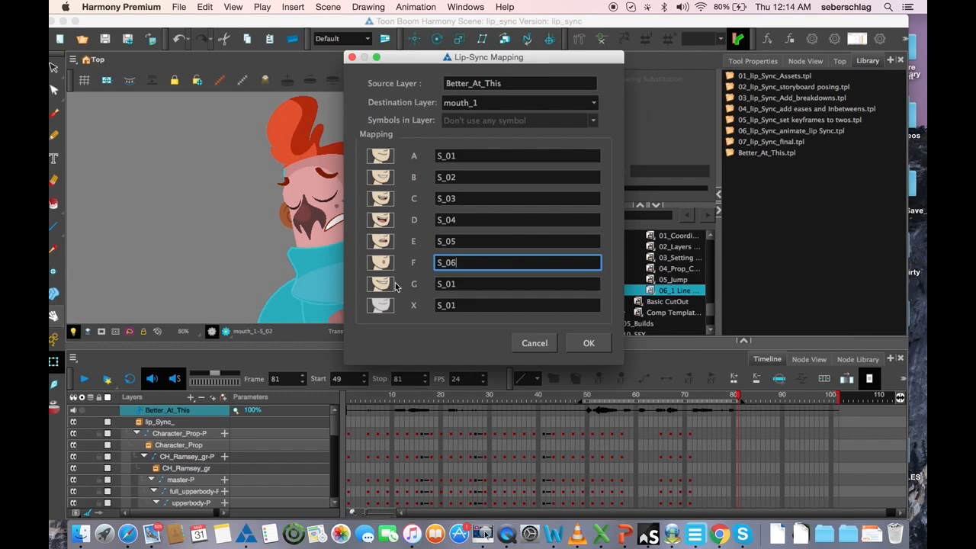
{"action": "left_click", "coordinate": [517, 284]}
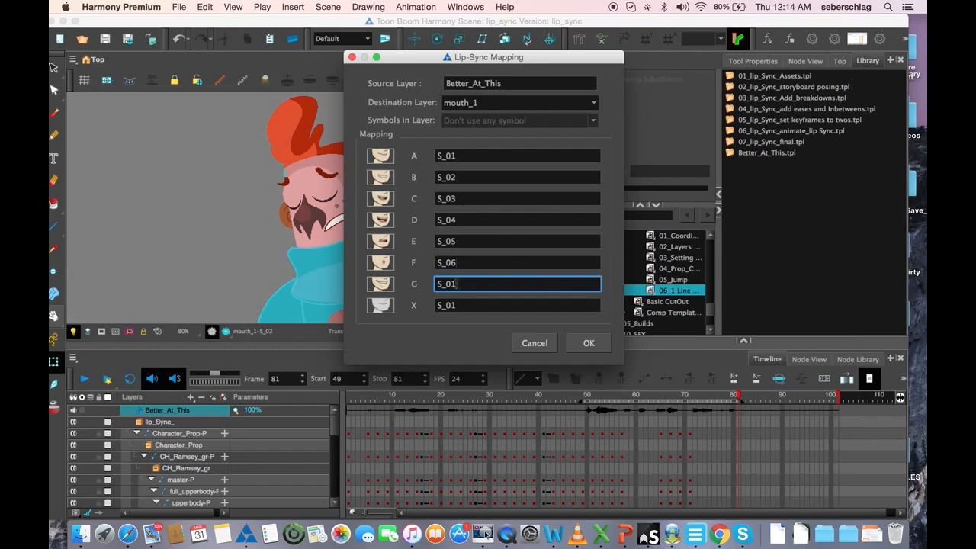
{"action": "type", "text": "S_08"}
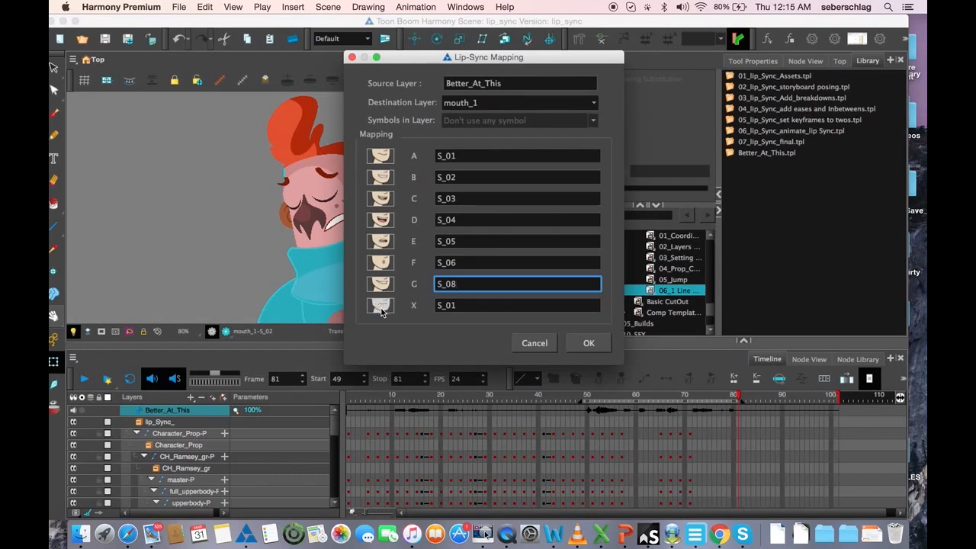
{"action": "mouse_move", "coordinate": [389, 308]}
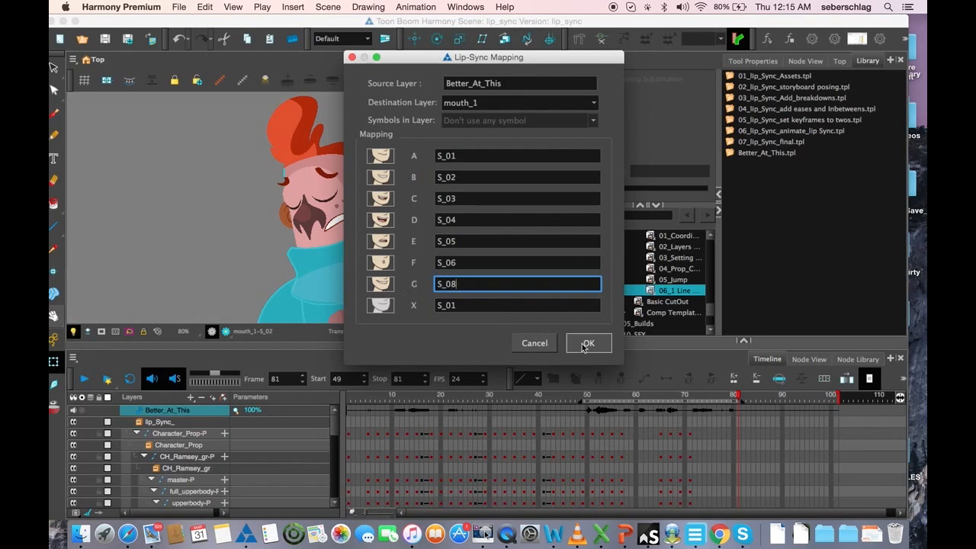
Apply the sad mouth mapping to mouth_1 and zoom in to check the mouth.
{"action": "left_click", "coordinate": [589, 342]}
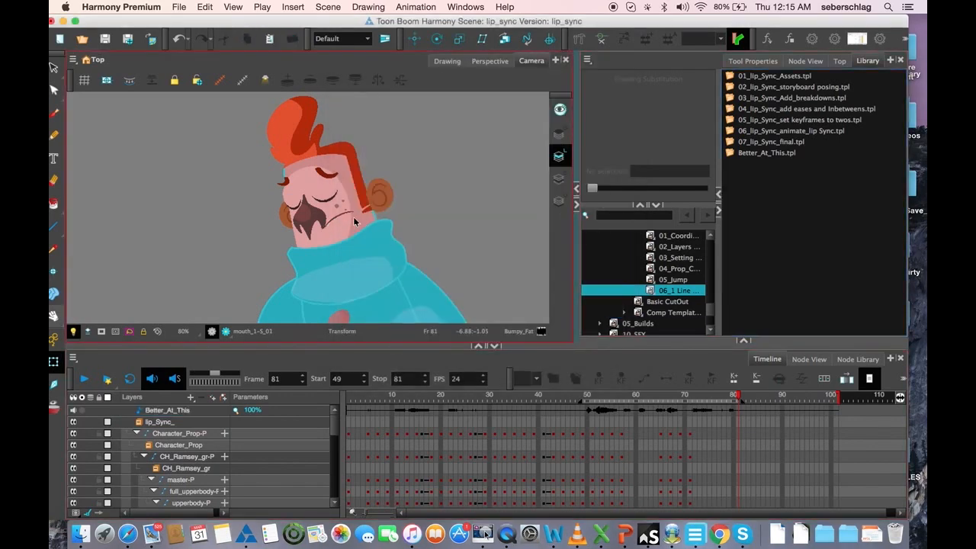
{"action": "left_click", "coordinate": [332, 226]}
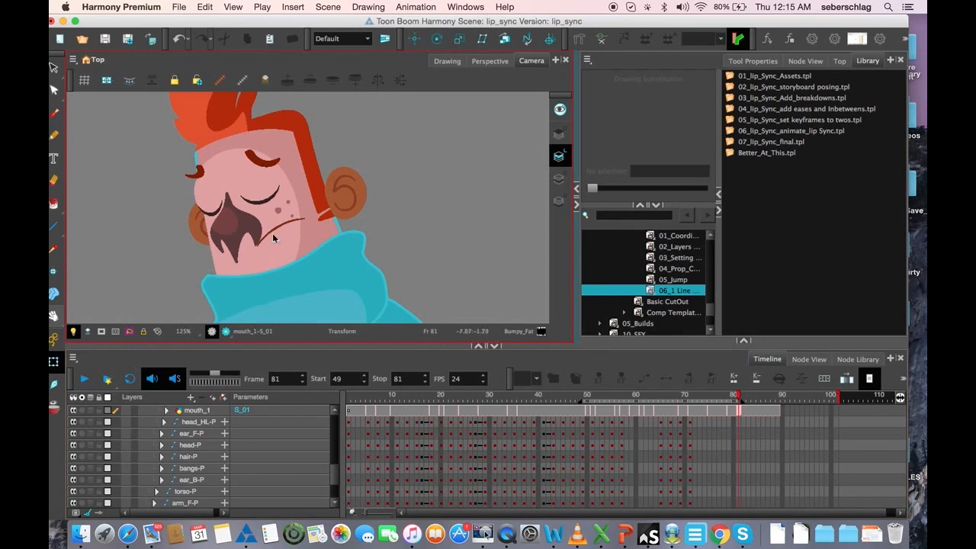
{"action": "mouse_move", "coordinate": [283, 226]}
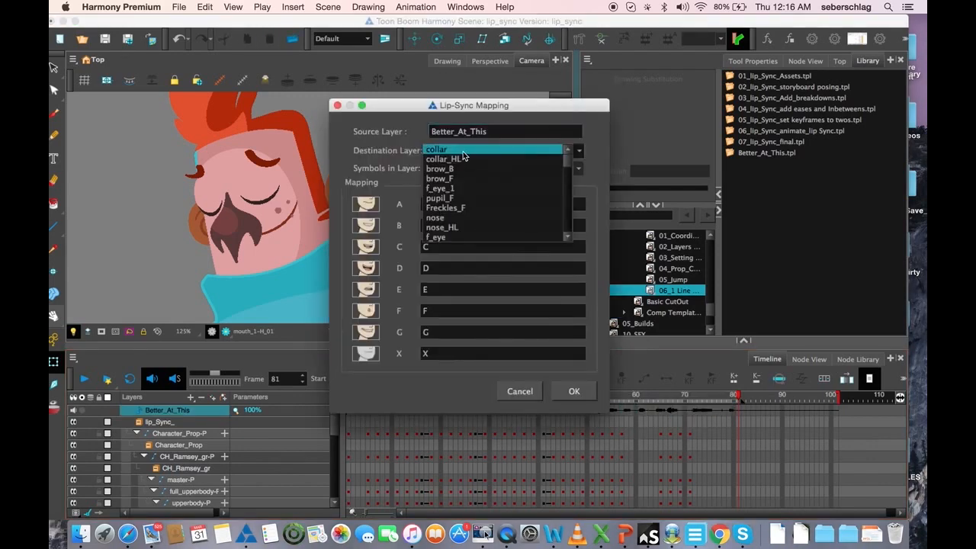
Reopen Map Lip-Sync on the sound and pick mouth_1 as destination layer.
{"action": "scroll", "scroll_direction": "down", "scroll_amount": 3}
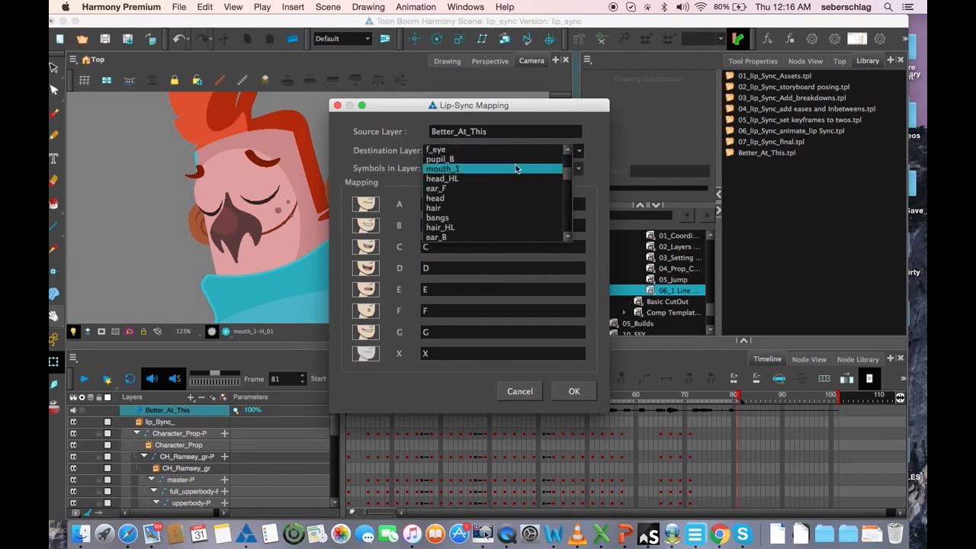
{"action": "left_click", "coordinate": [446, 168]}
{"action": "type", "text": "H"}
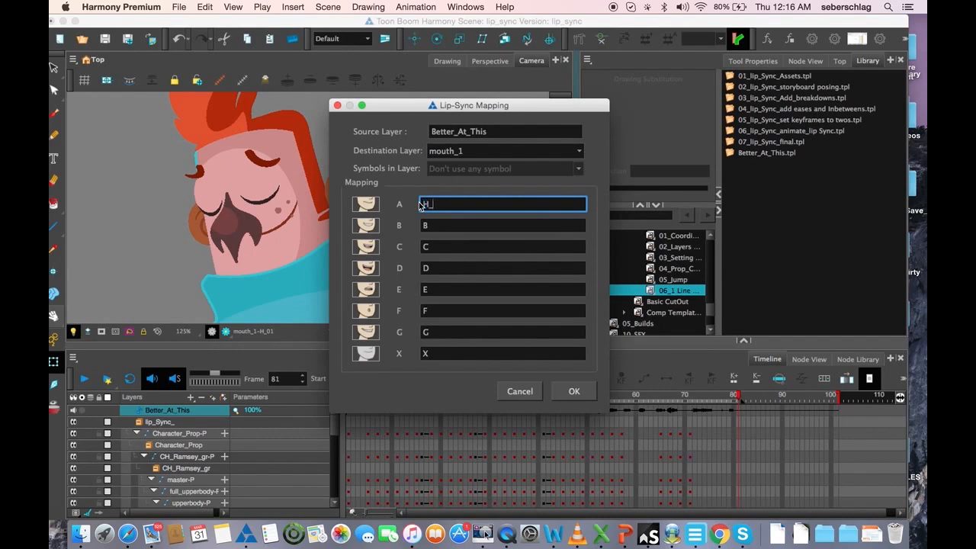
Enter the H_ happy drawing names for each mouth shape and apply the mapping.
{"action": "type", "text": "_0"}
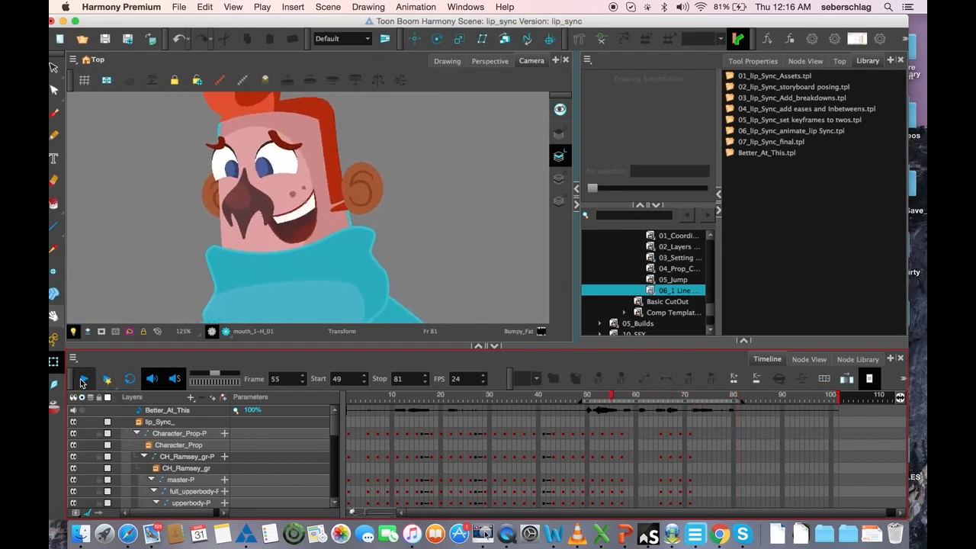
{"action": "left_click", "coordinate": [82, 378]}
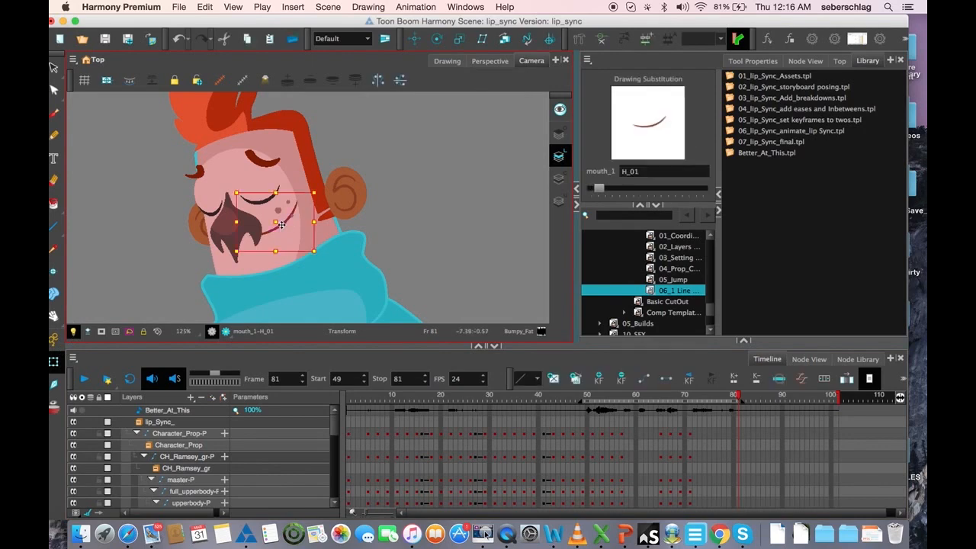
{"action": "left_click", "coordinate": [84, 378]}
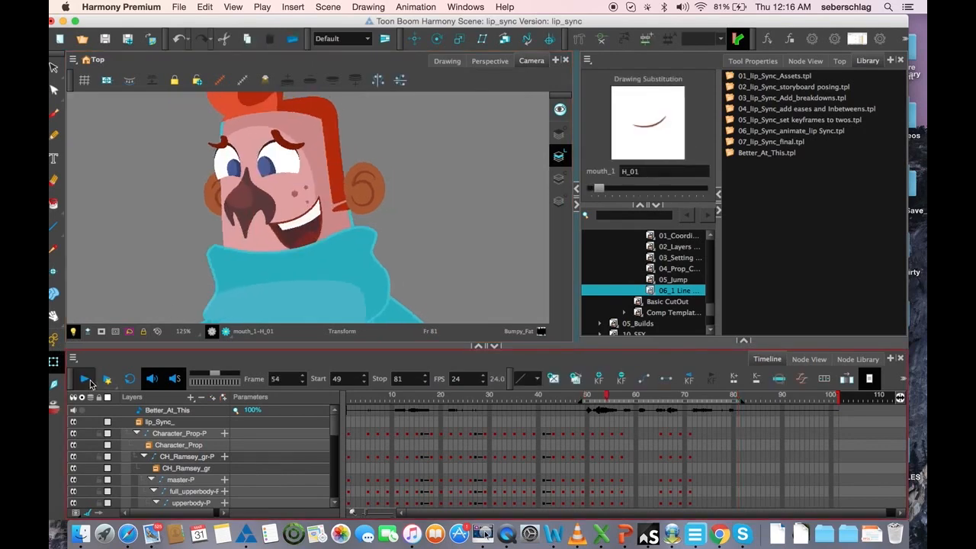